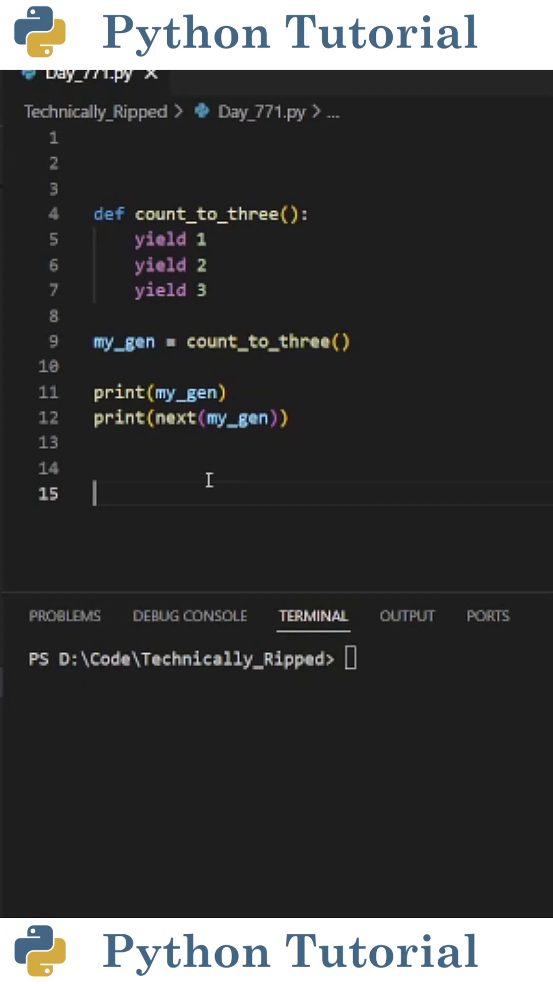
double_click(160, 239)
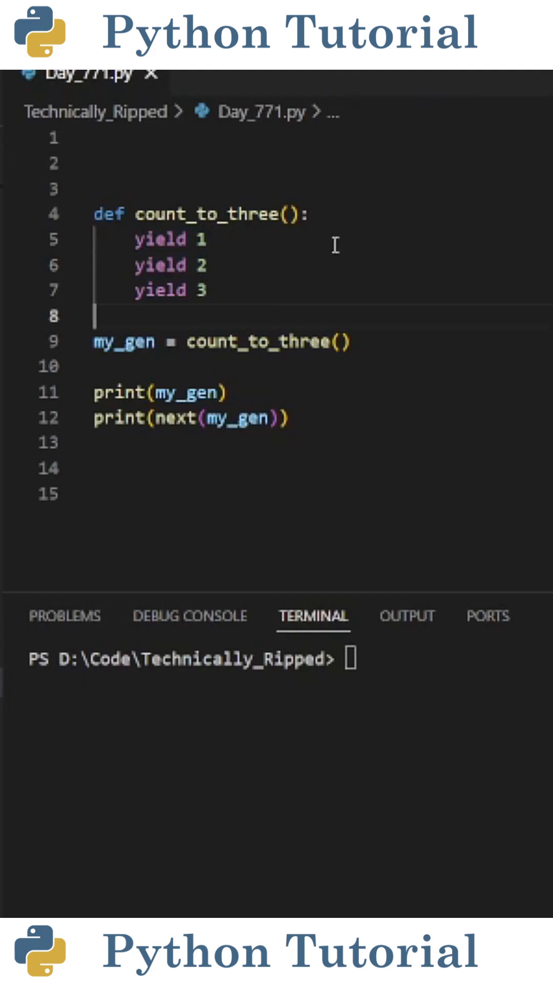
click(200, 240)
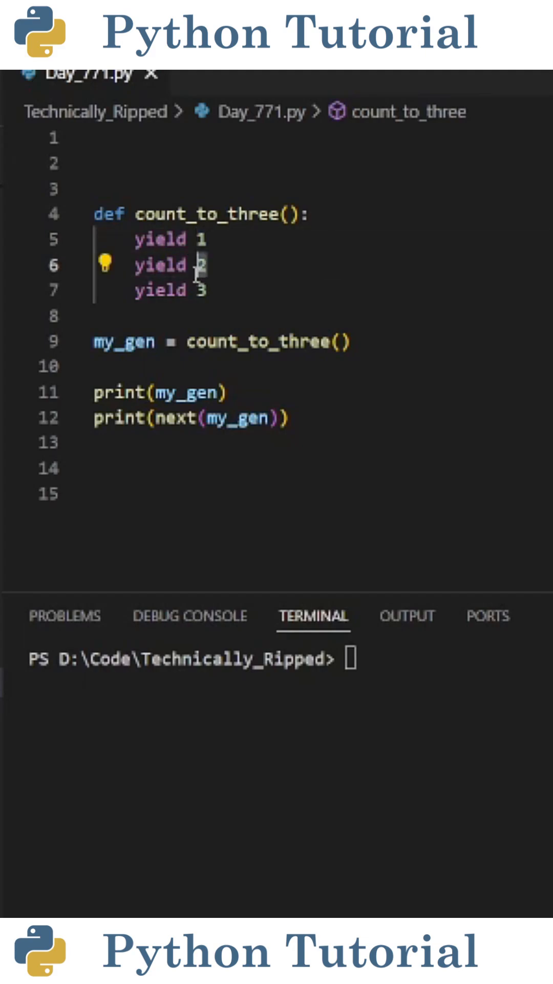
click(201, 290)
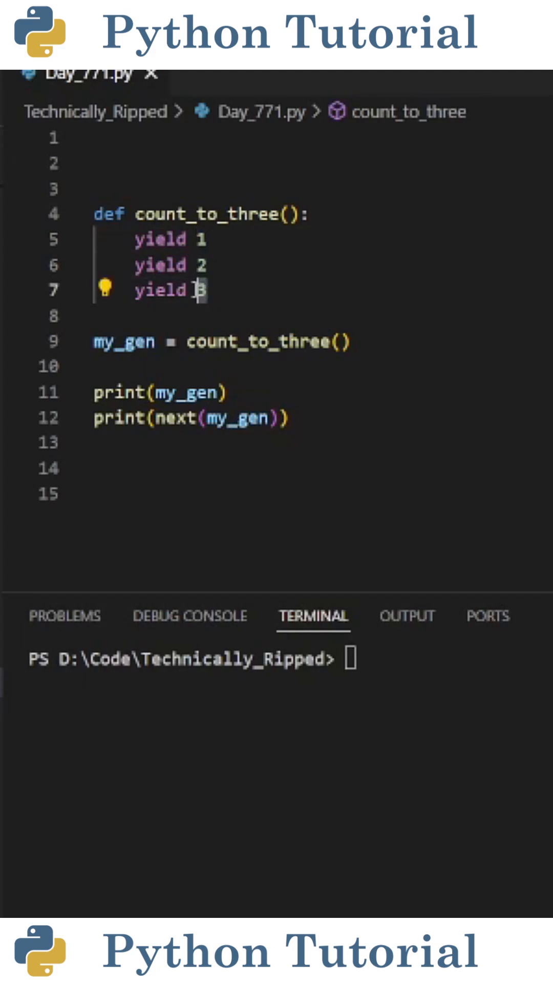